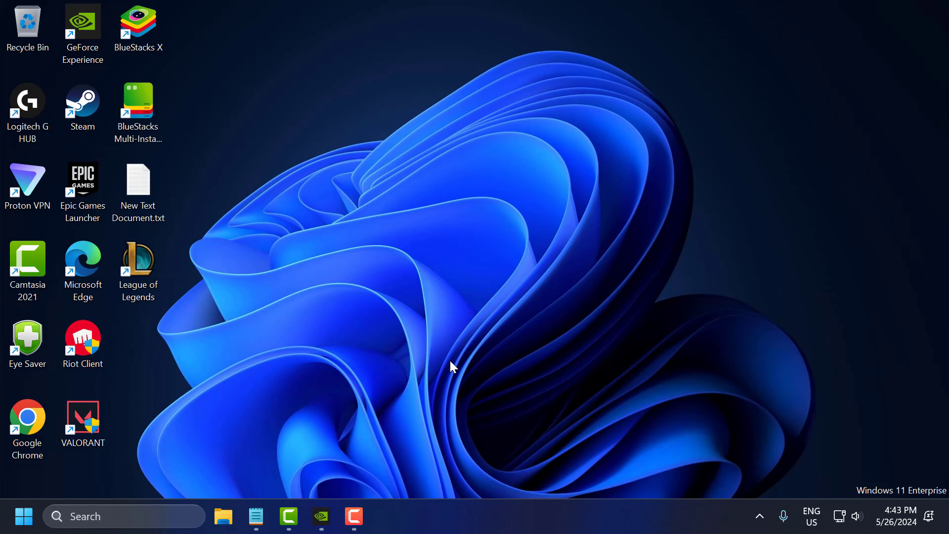
{"action": "mouse_move", "coordinate": [445, 390]}
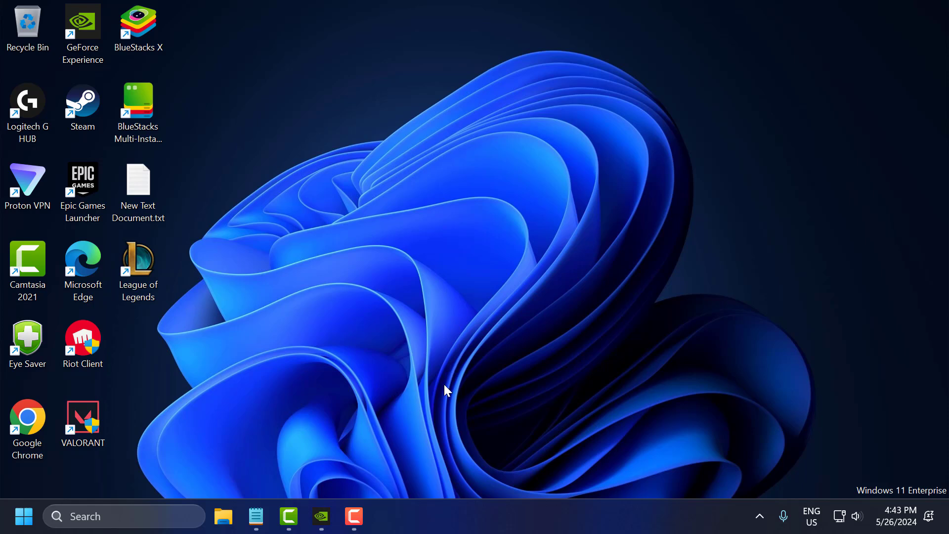
{"action": "mouse_move", "coordinate": [445, 388]}
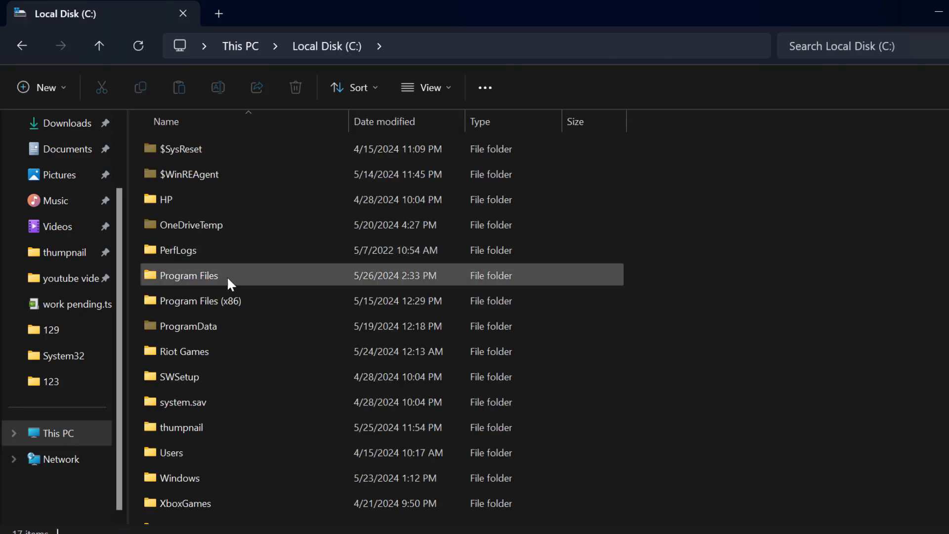
Set RiotClientServices.exe in C:\Riot Games\Riot Client to always run as administrator via its Compatibility properties.
{"action": "double_click", "coordinate": [183, 351]}
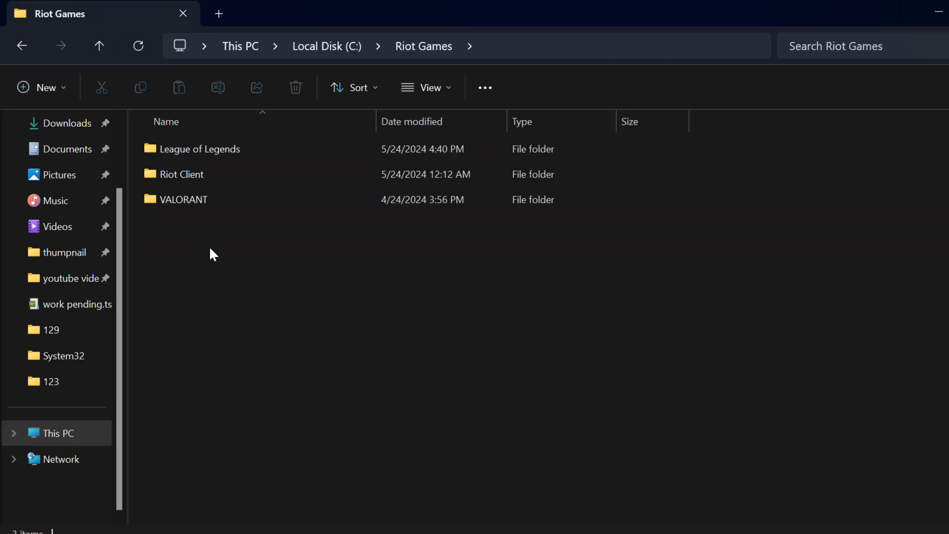
{"action": "double_click", "coordinate": [180, 175]}
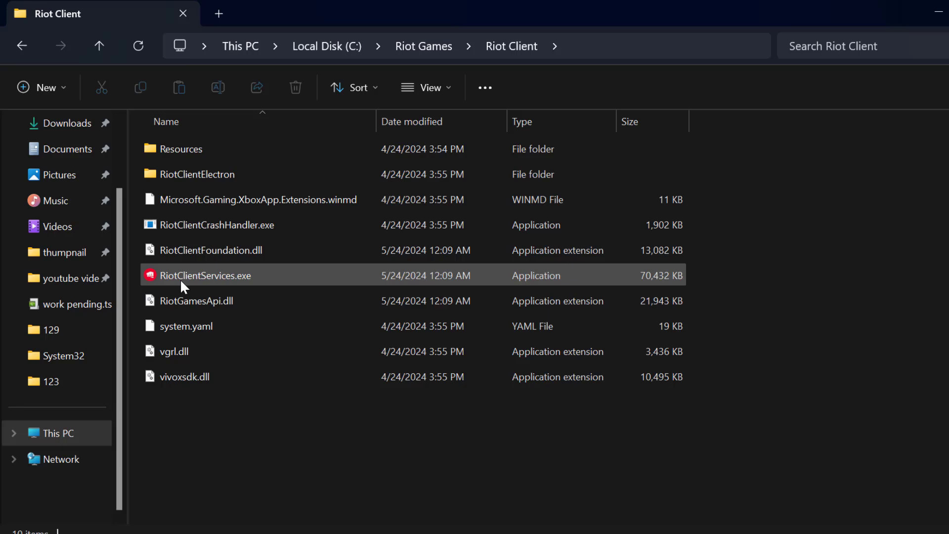
{"action": "left_click", "coordinate": [205, 275]}
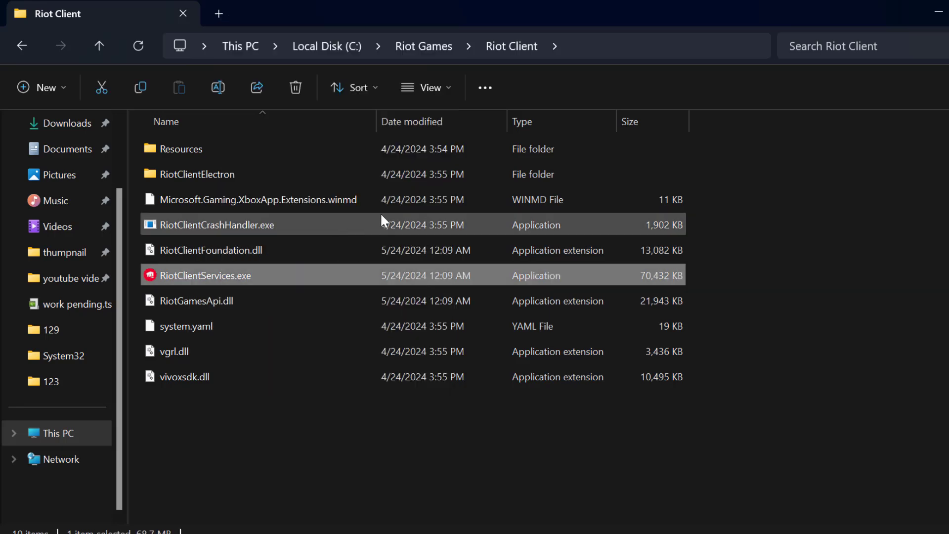
{"action": "left_click", "coordinate": [205, 275]}
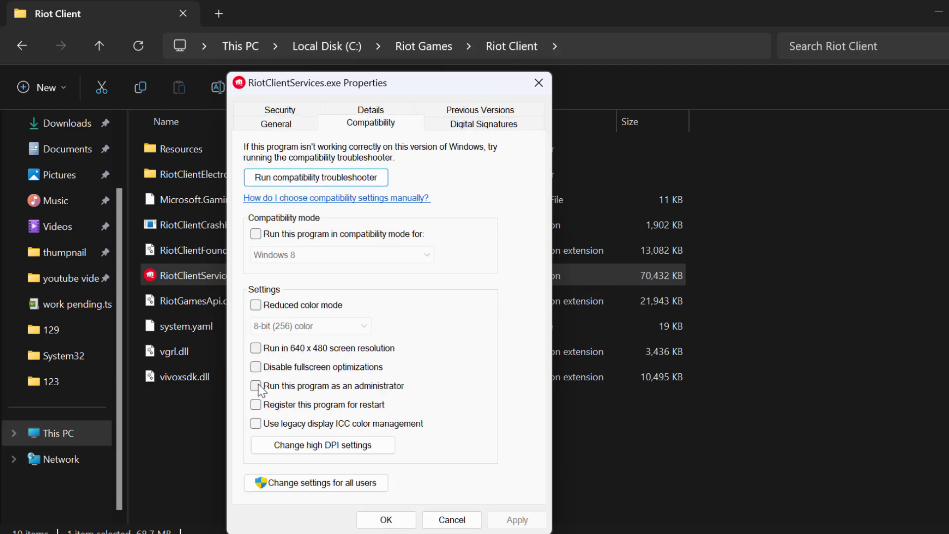
{"action": "left_click", "coordinate": [256, 386]}
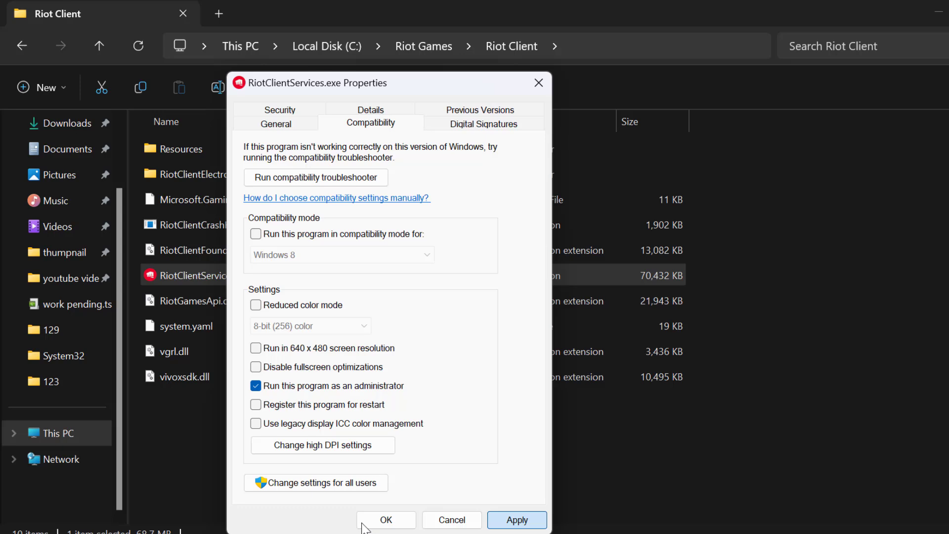
{"action": "left_click", "coordinate": [385, 520]}
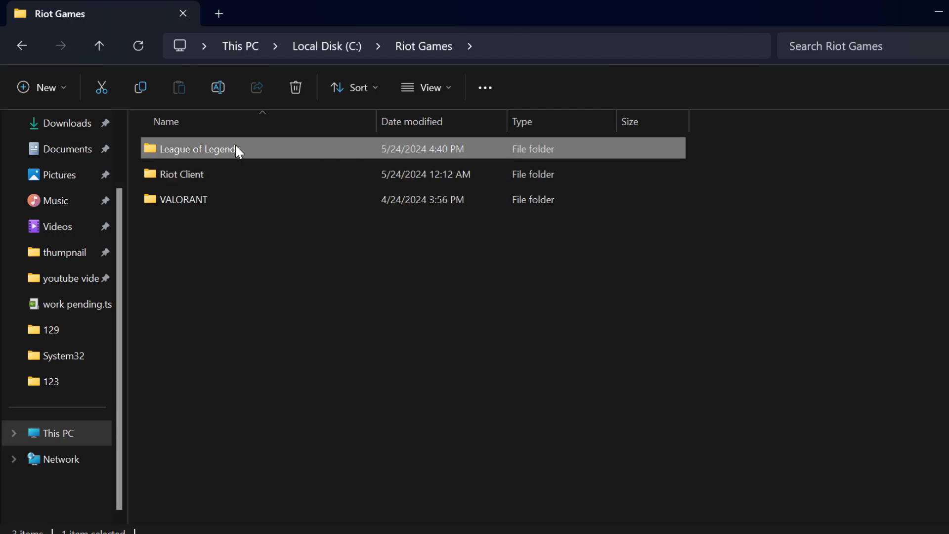
Reach the Compatibility properties of LeagueClient.exe in the League of Legends folder.
{"action": "double_click", "coordinate": [197, 148]}
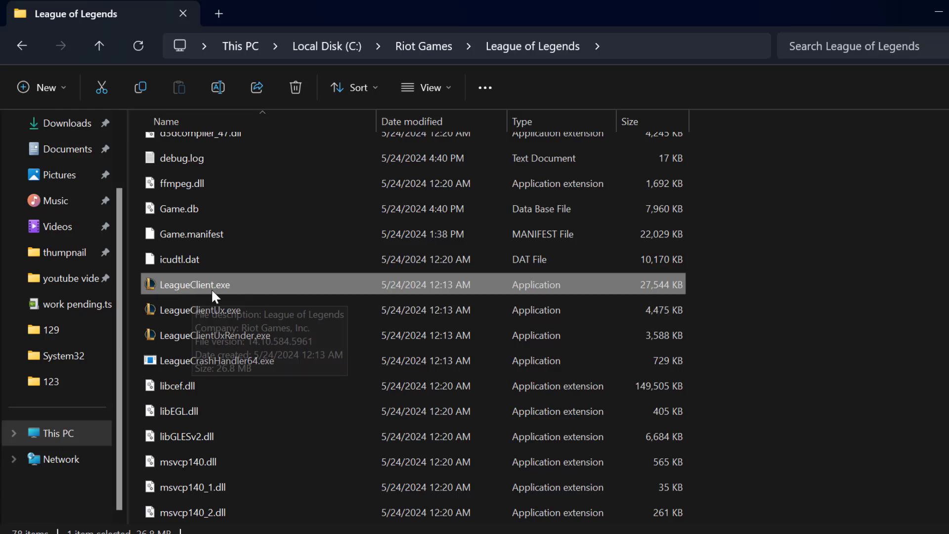
{"action": "right_click", "coordinate": [195, 285]}
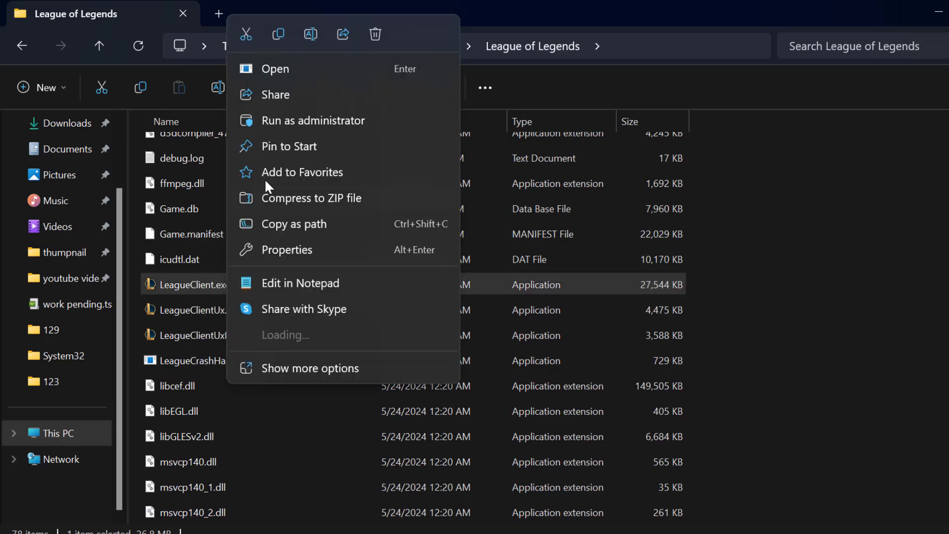
{"action": "left_click", "coordinate": [286, 249]}
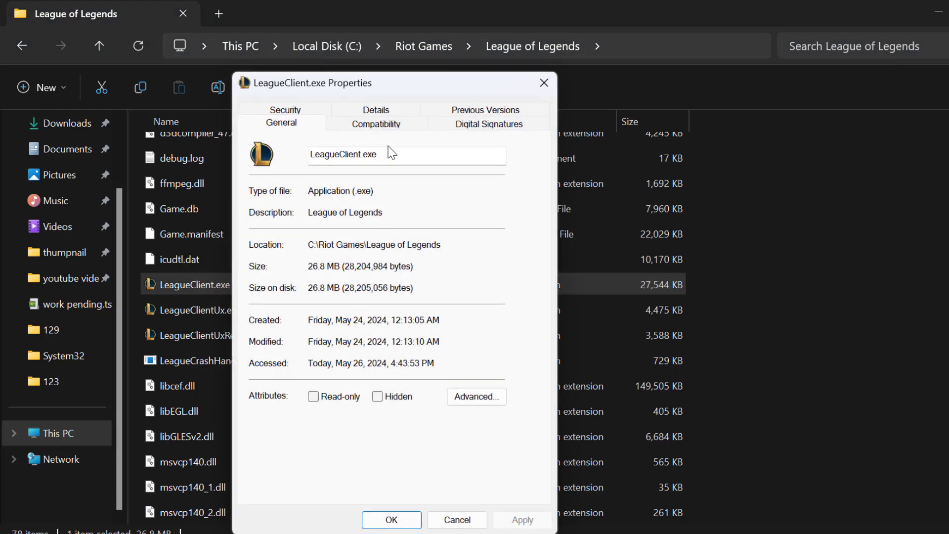
{"action": "left_click", "coordinate": [375, 123]}
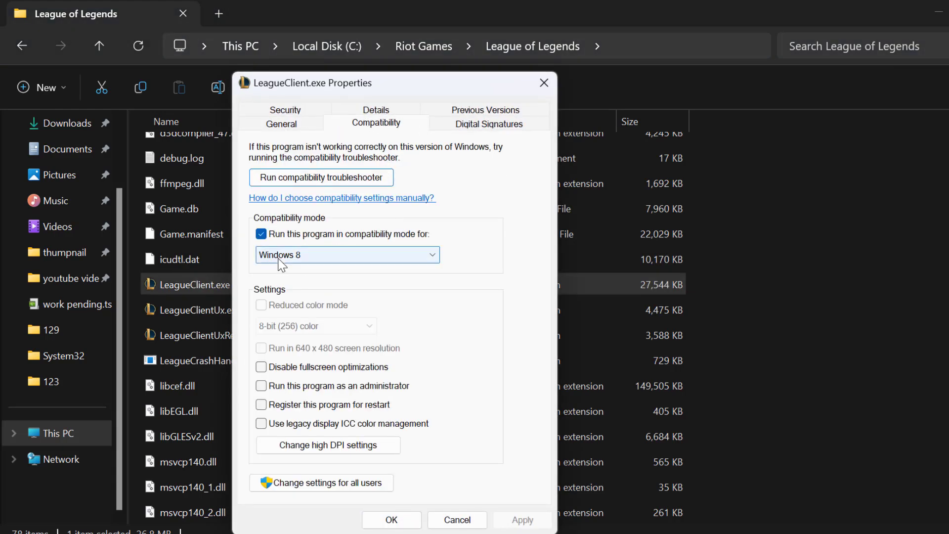
Untick Windows 8 compatibility mode, tick run as administrator and disable fullscreen optimizations, and apply.
{"action": "left_click", "coordinate": [261, 234]}
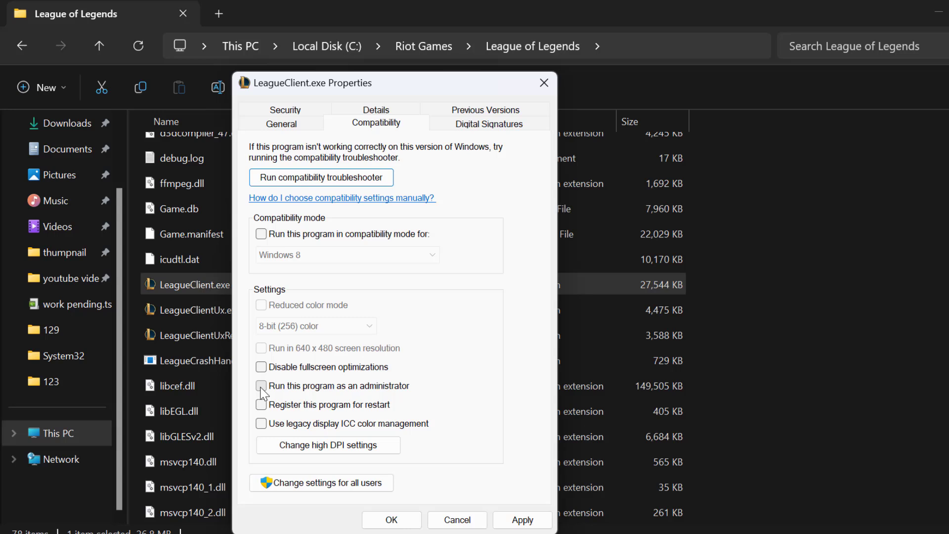
{"action": "left_click", "coordinate": [261, 386]}
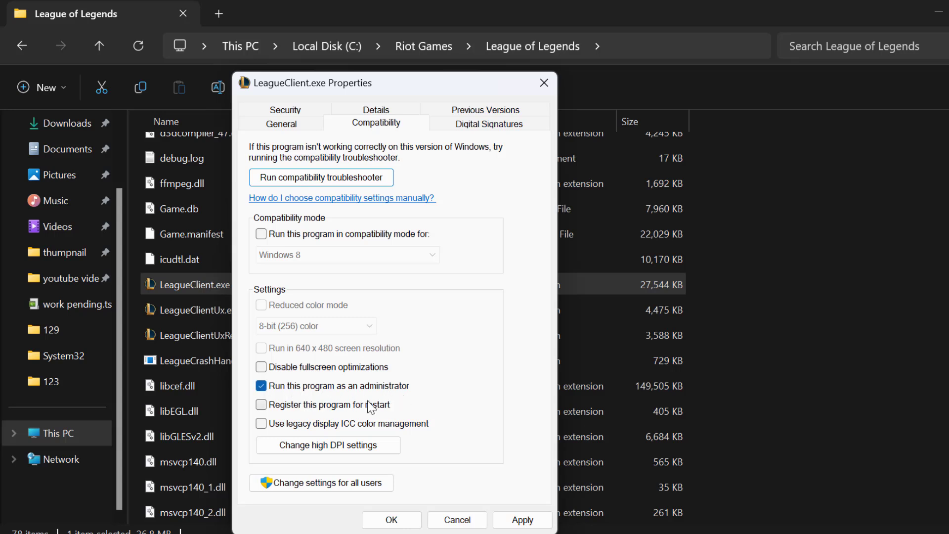
{"action": "left_click", "coordinate": [261, 367]}
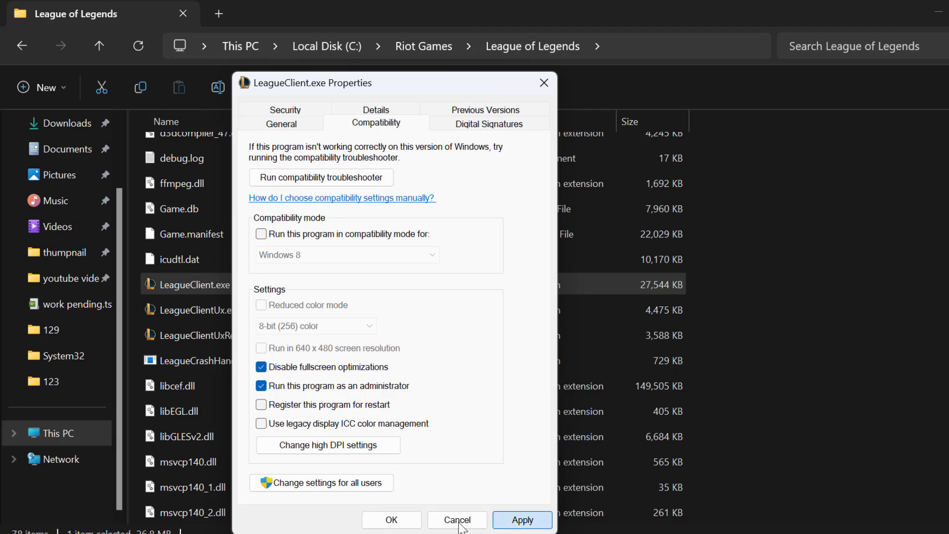
{"action": "left_click", "coordinate": [457, 519]}
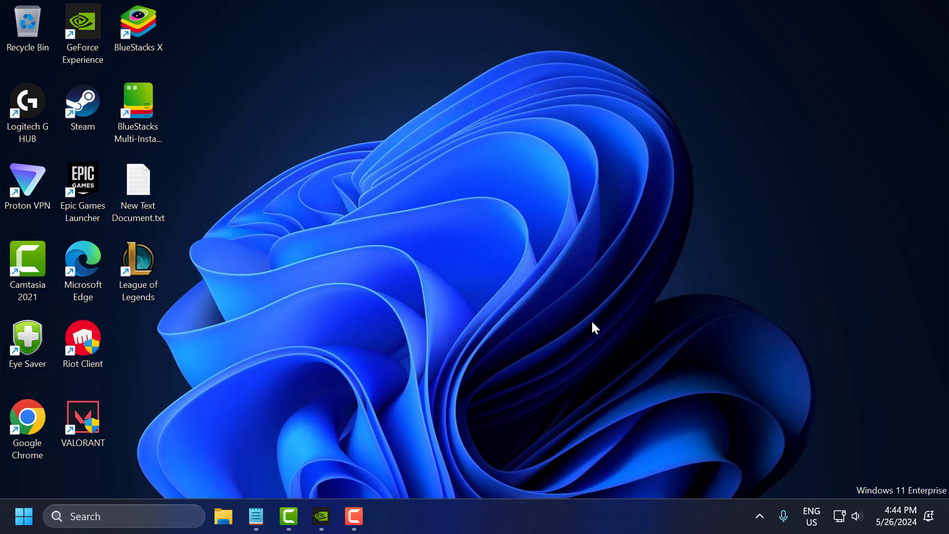
{"action": "mouse_move", "coordinate": [288, 380]}
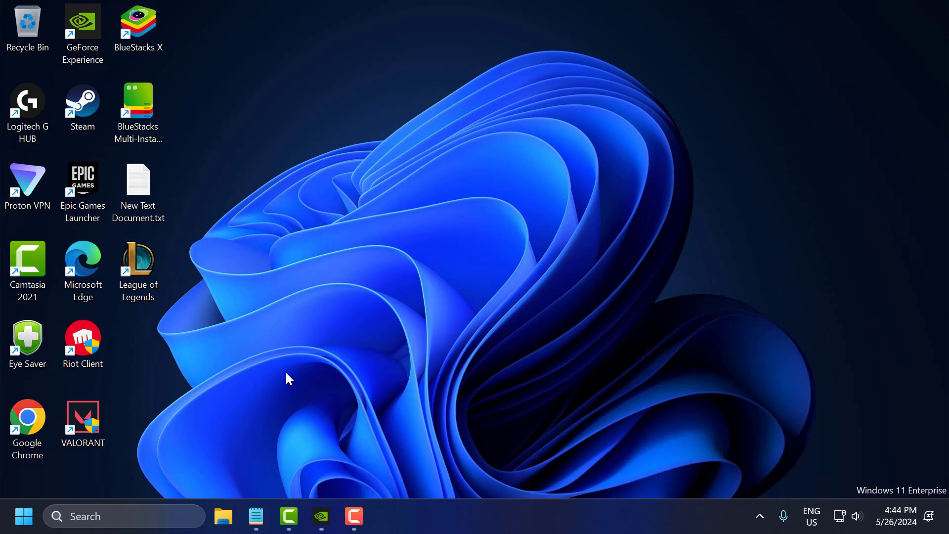
{"action": "mouse_move", "coordinate": [275, 412]}
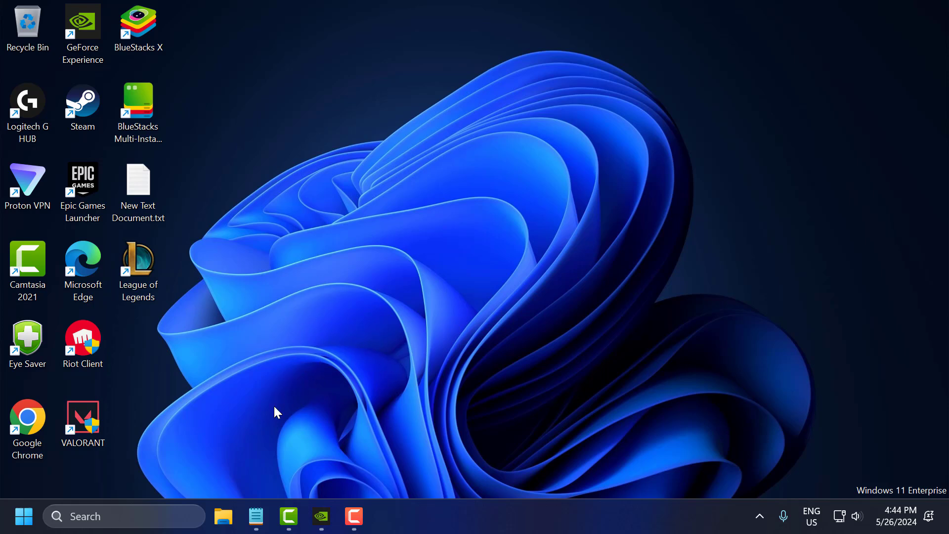
{"action": "mouse_move", "coordinate": [275, 311]}
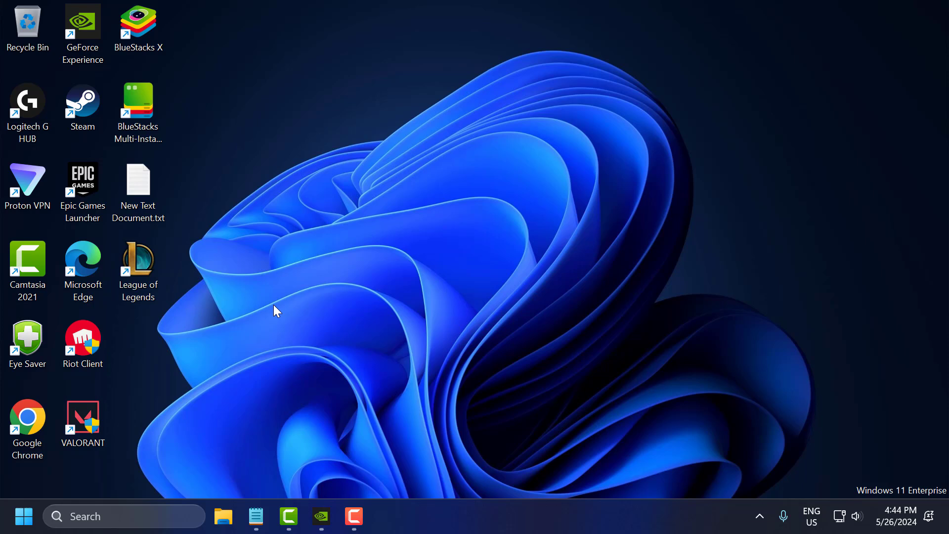
{"action": "mouse_move", "coordinate": [250, 388]}
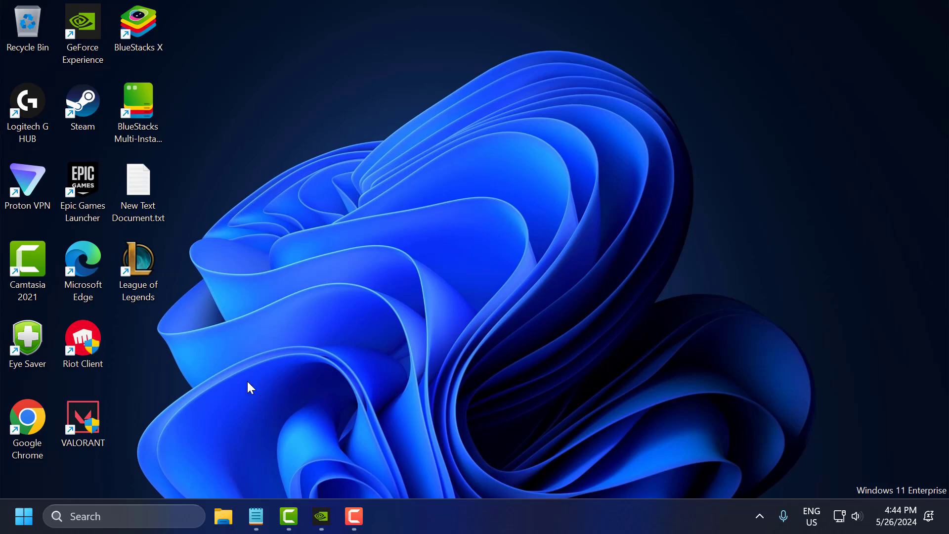
{"action": "mouse_move", "coordinate": [342, 448]}
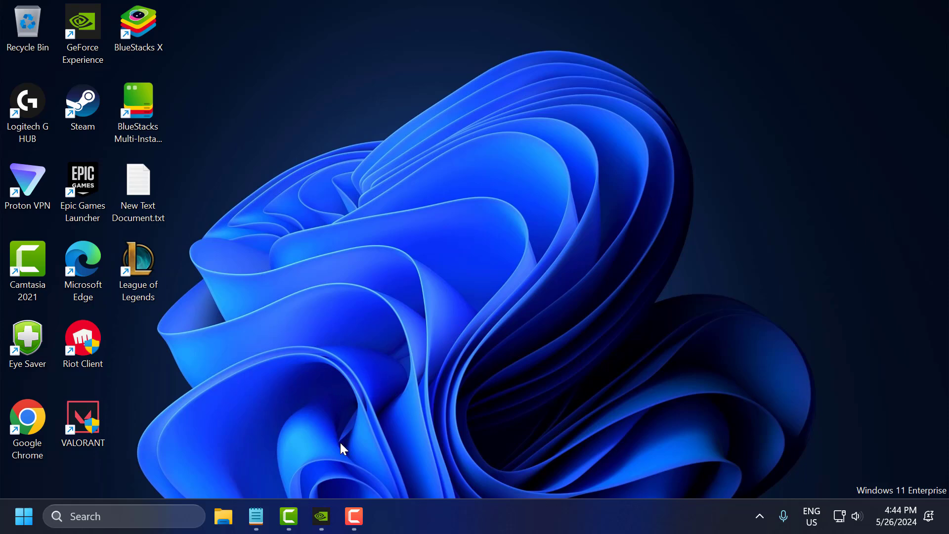
Check for driver updates in GeForce Experience's Drivers page, confirming Game Ready Driver 474.82 is current.
{"action": "left_click", "coordinate": [321, 516]}
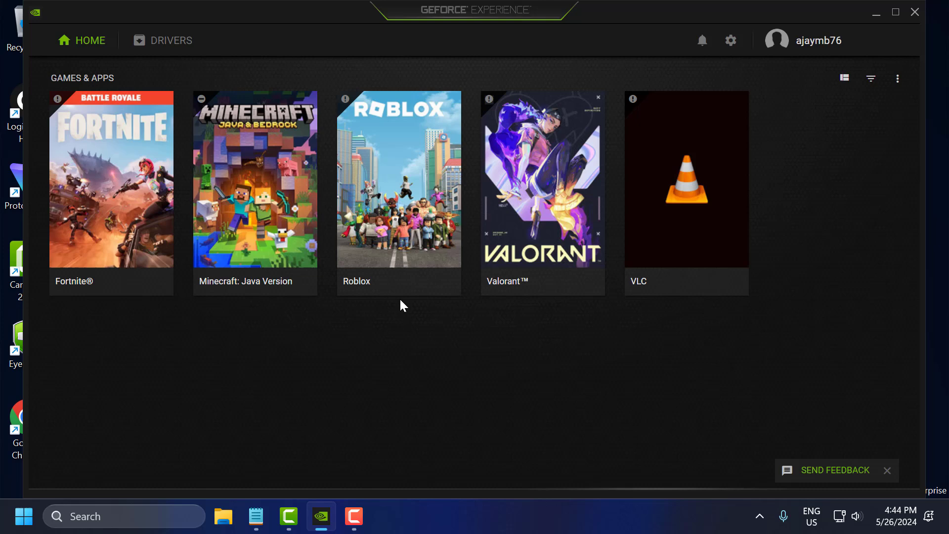
{"action": "mouse_move", "coordinate": [422, 337]}
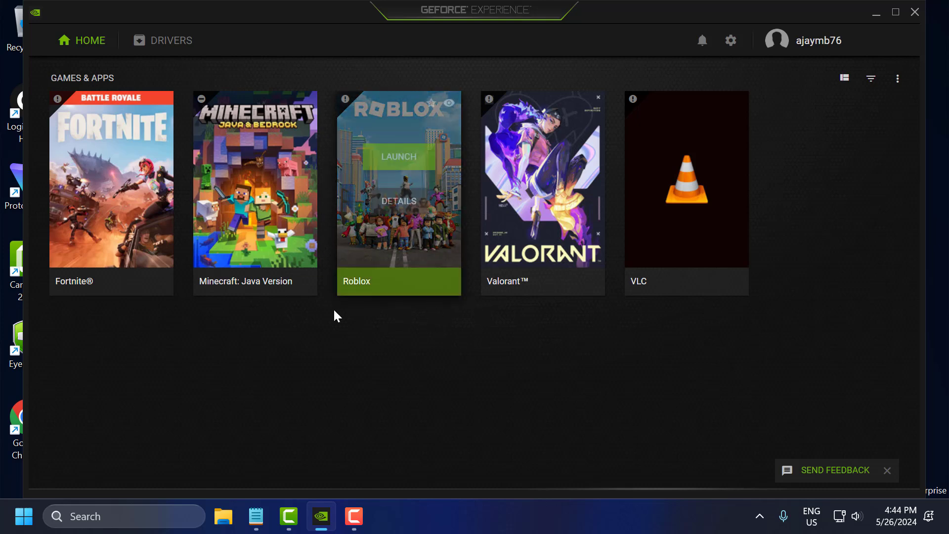
{"action": "mouse_move", "coordinate": [420, 308]}
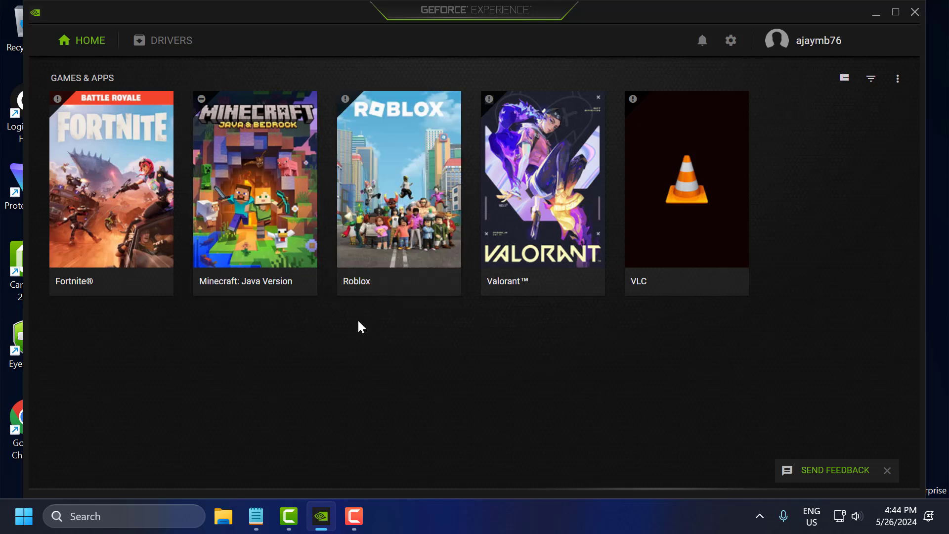
{"action": "mouse_move", "coordinate": [460, 321]}
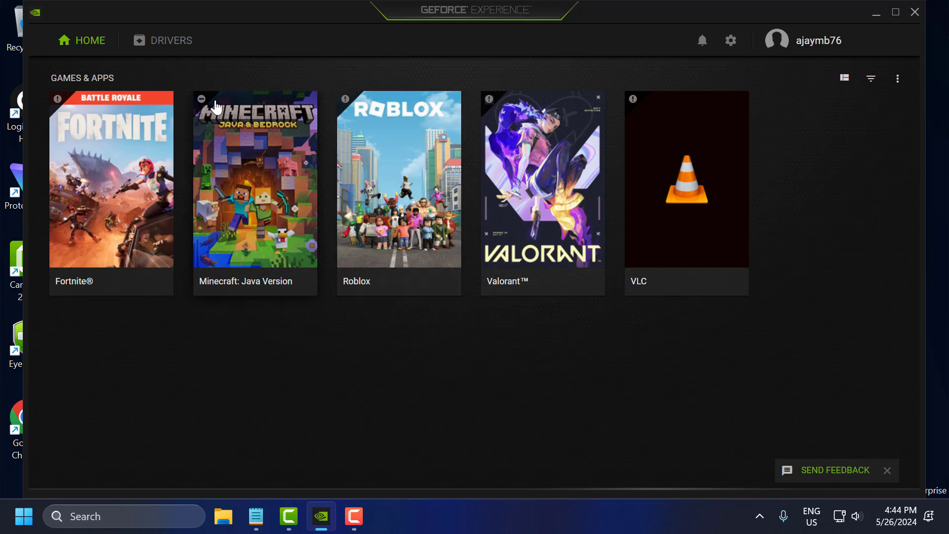
{"action": "left_click", "coordinate": [162, 40]}
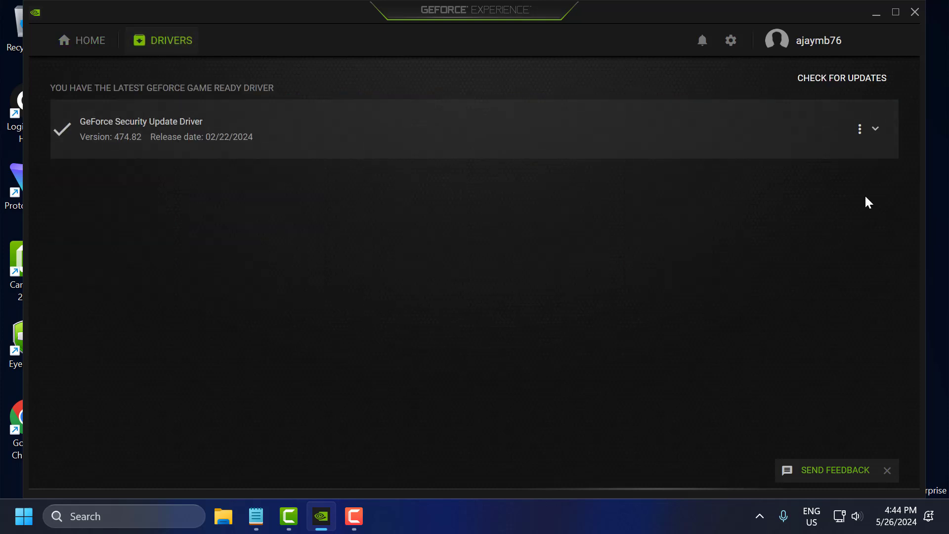
{"action": "left_click", "coordinate": [841, 77]}
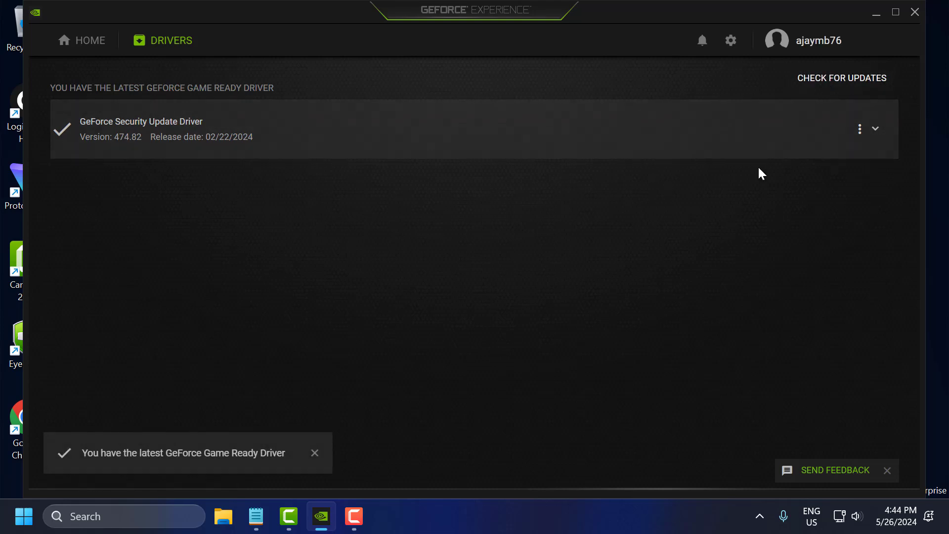
{"action": "mouse_move", "coordinate": [633, 196]}
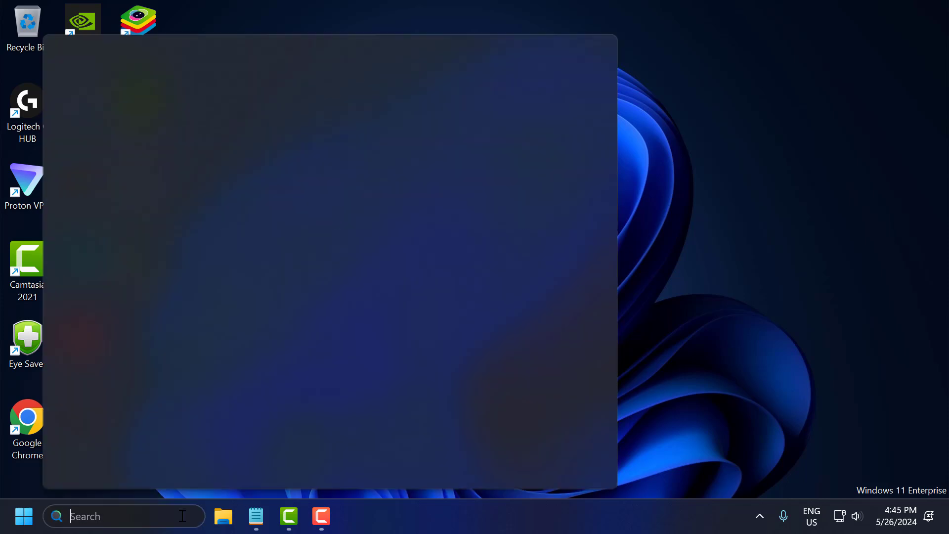
Search 'check for updates', run Windows Update's check and confirm the PC is up to date.
{"action": "type", "text": "check for updates"}
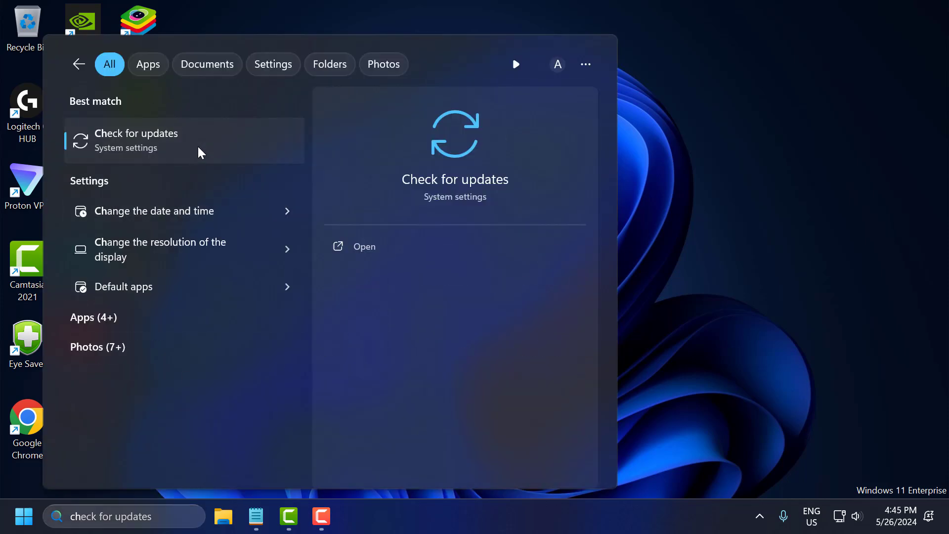
{"action": "left_click", "coordinate": [136, 139]}
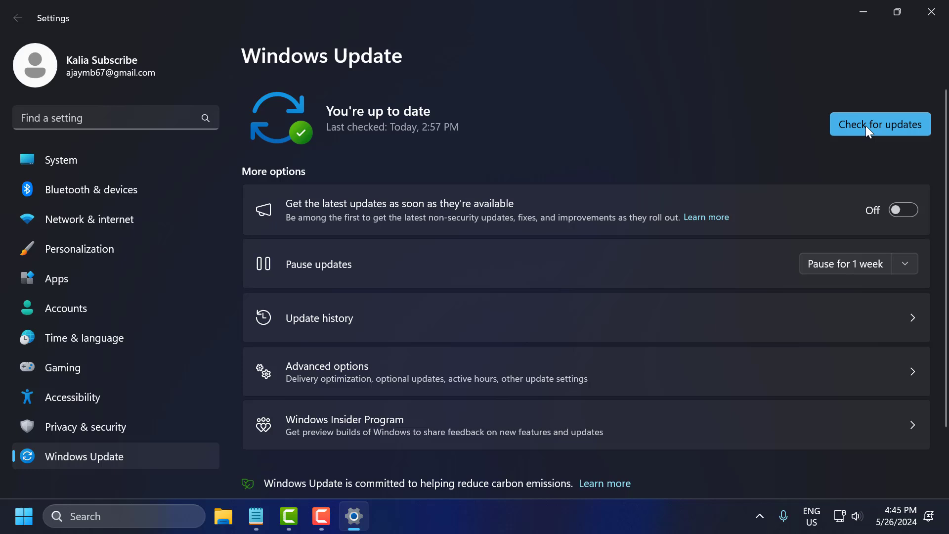
{"action": "left_click", "coordinate": [879, 124]}
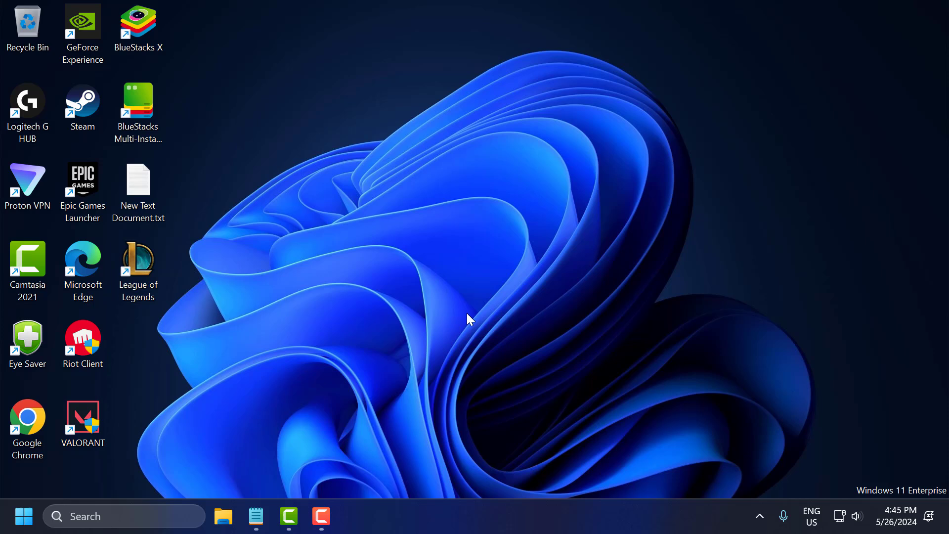
{"action": "mouse_move", "coordinate": [415, 268]}
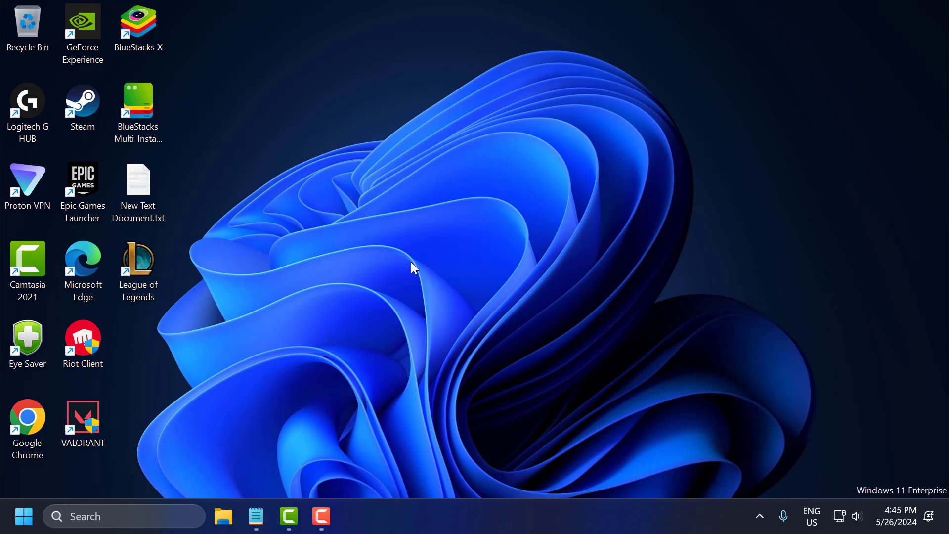
{"action": "mouse_move", "coordinate": [412, 275]}
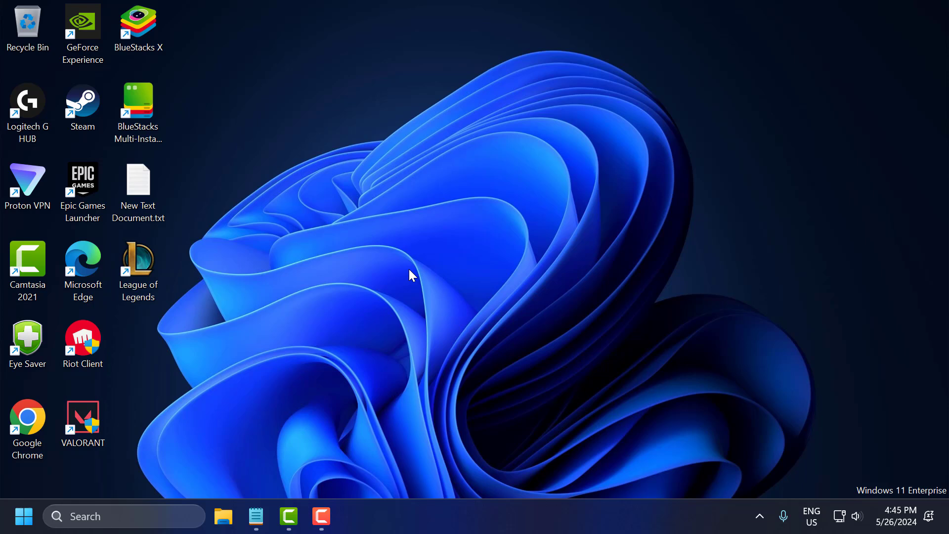
{"action": "mouse_move", "coordinate": [373, 271]}
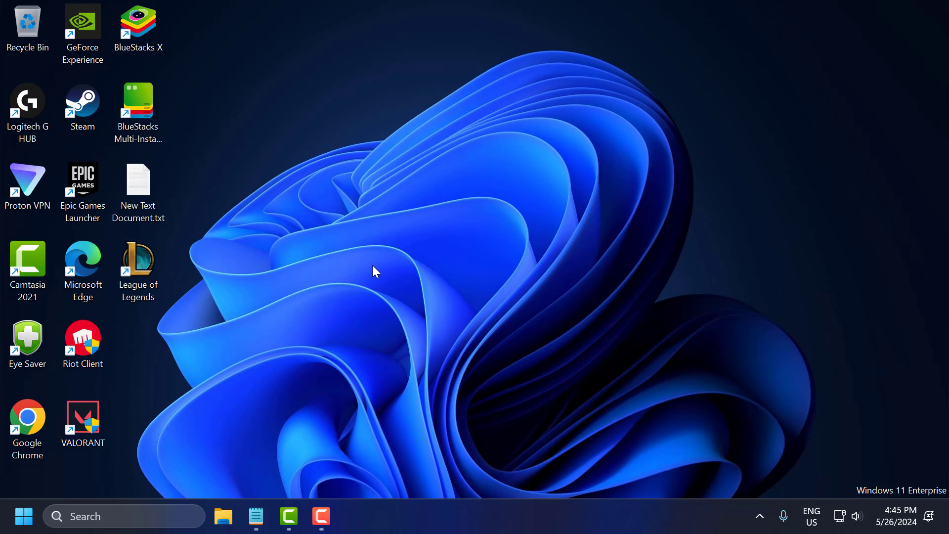
Launch the Riot Client from its desktop shortcut.
{"action": "left_click", "coordinate": [82, 343]}
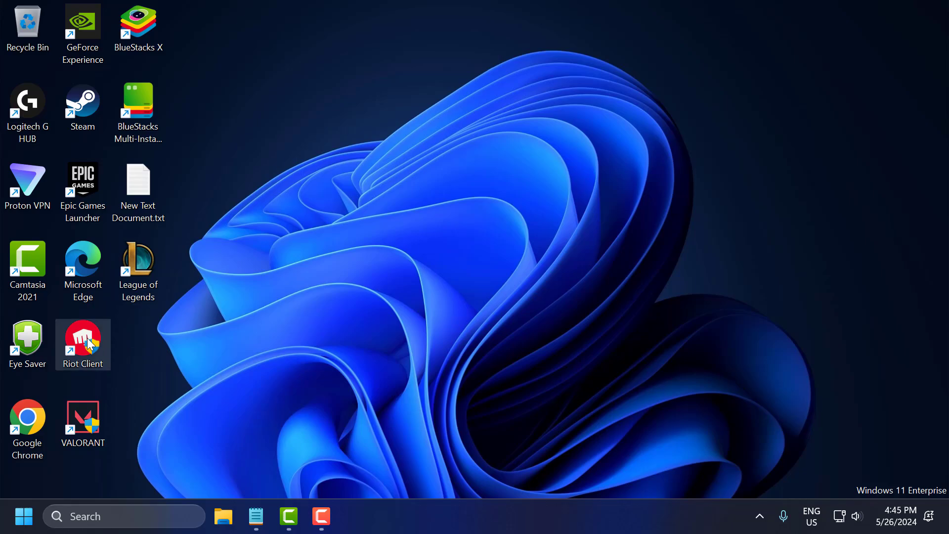
{"action": "double_click", "coordinate": [83, 344]}
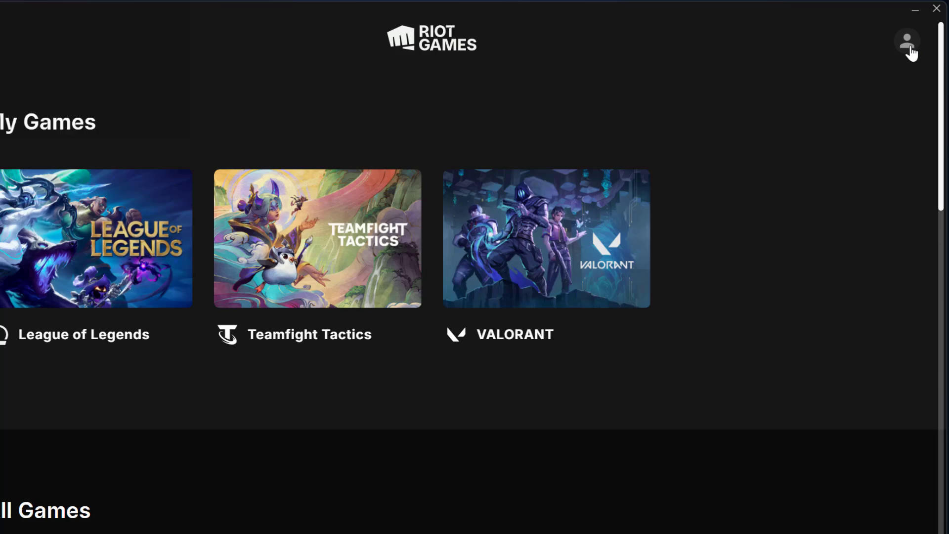
Run Repair on League of Legends from the Riot Client settings.
{"action": "left_click", "coordinate": [906, 41]}
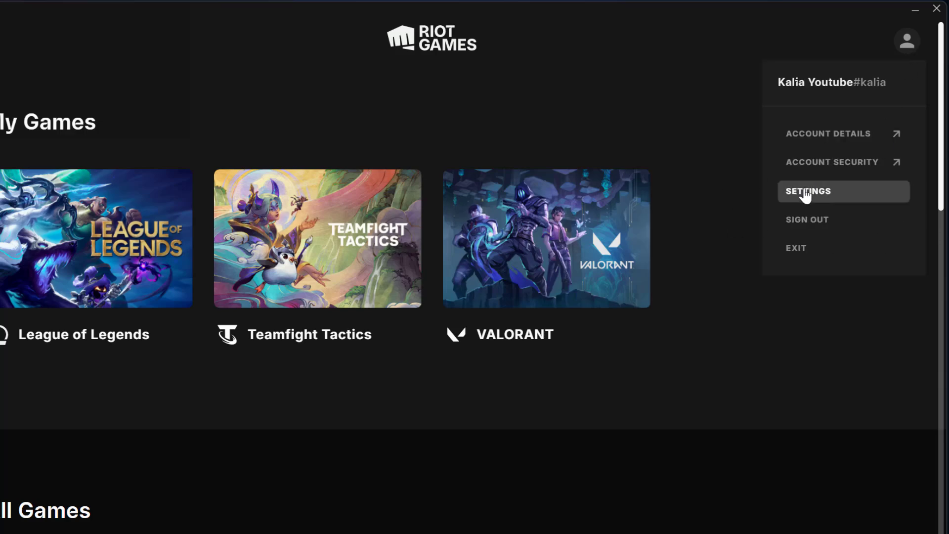
{"action": "left_click", "coordinate": [808, 191]}
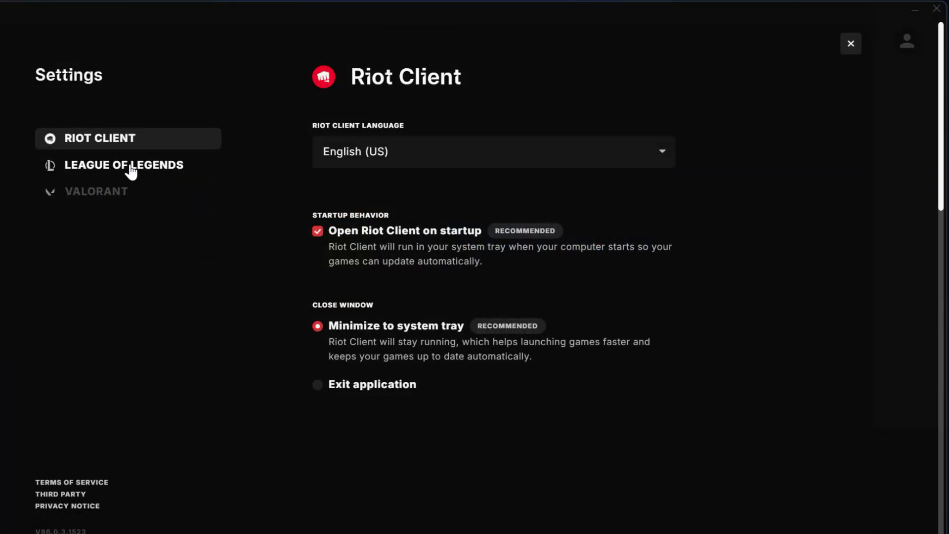
{"action": "left_click", "coordinate": [124, 165]}
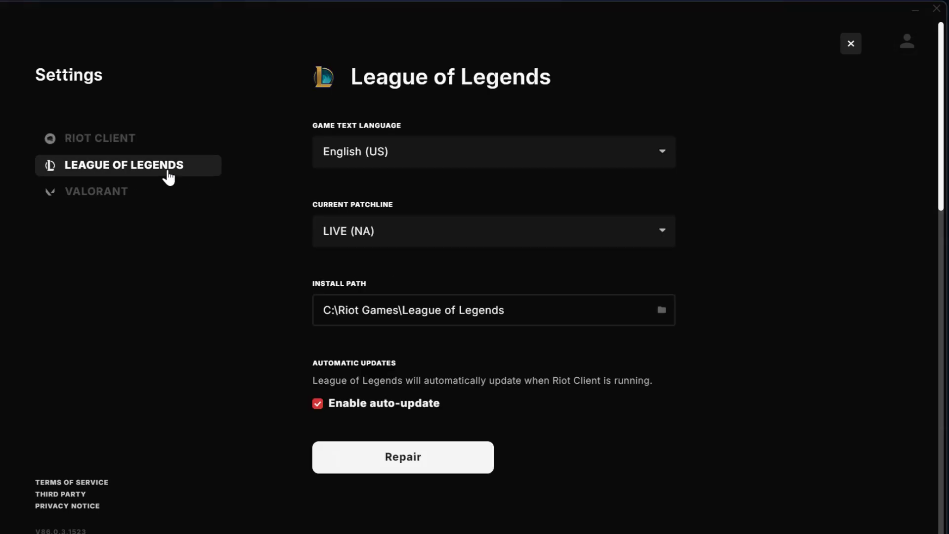
{"action": "mouse_move", "coordinate": [541, 466]}
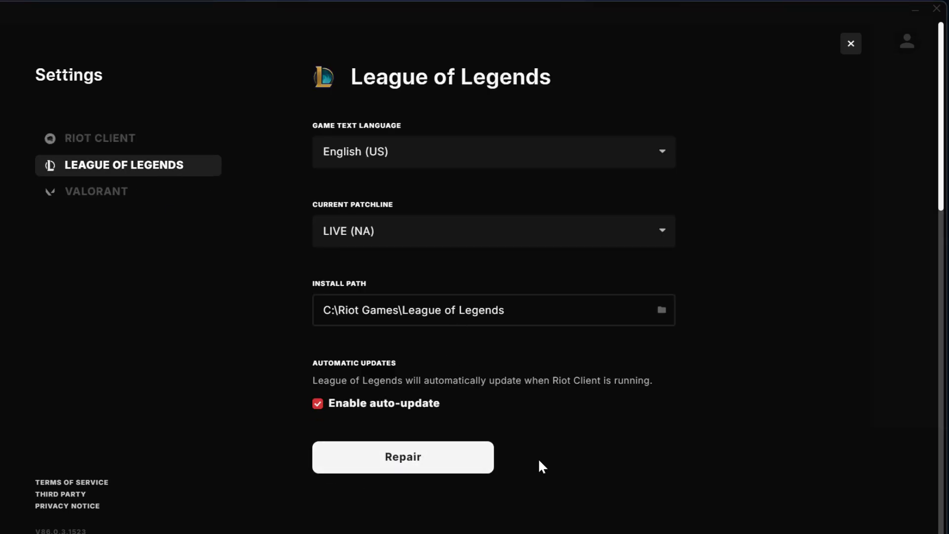
{"action": "left_click", "coordinate": [402, 456]}
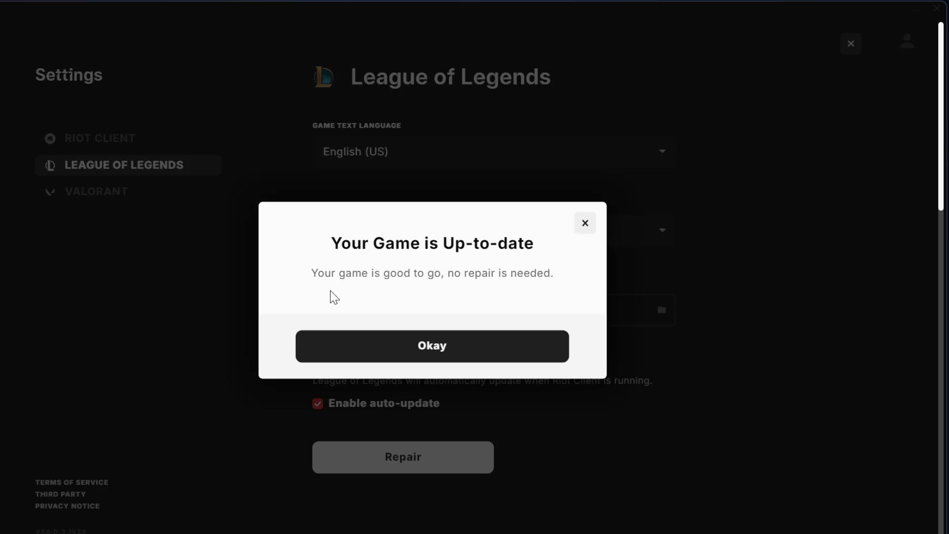
{"action": "mouse_move", "coordinate": [497, 289]}
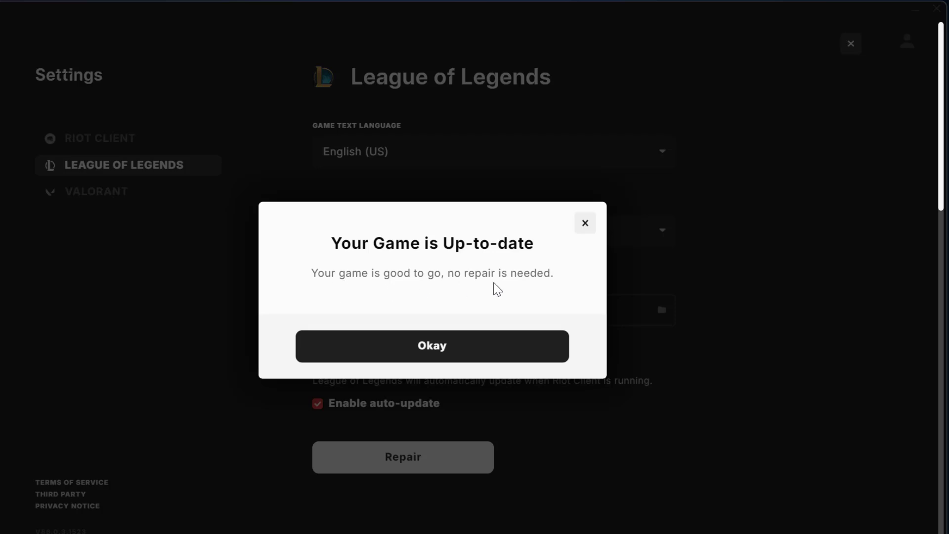
Dismiss the game-up-to-date notice, leave settings and close the Riot Client.
{"action": "left_click", "coordinate": [431, 346]}
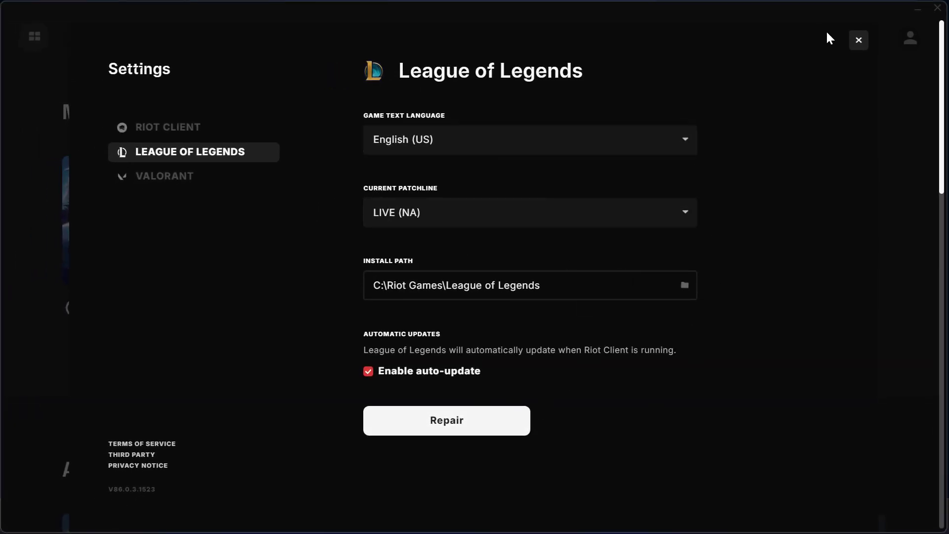
{"action": "left_click", "coordinate": [857, 40]}
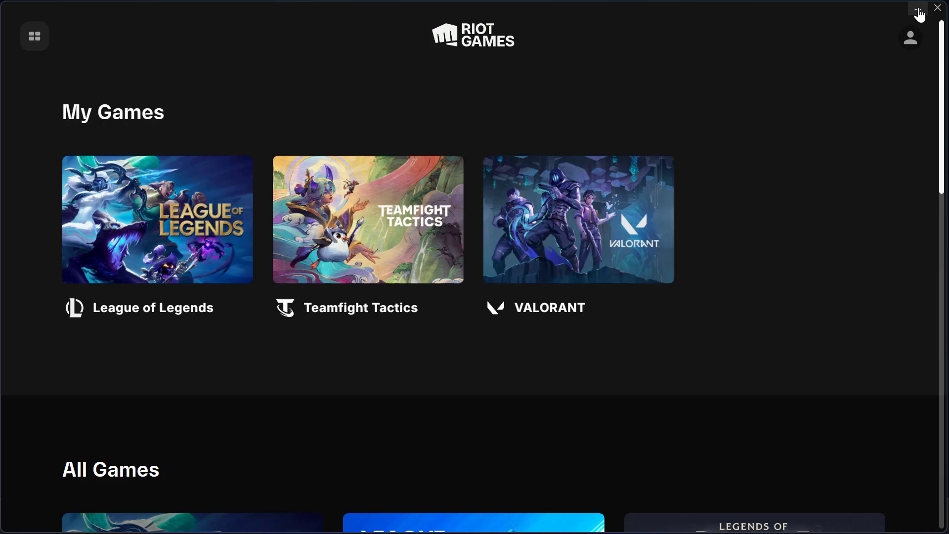
{"action": "left_click", "coordinate": [937, 8]}
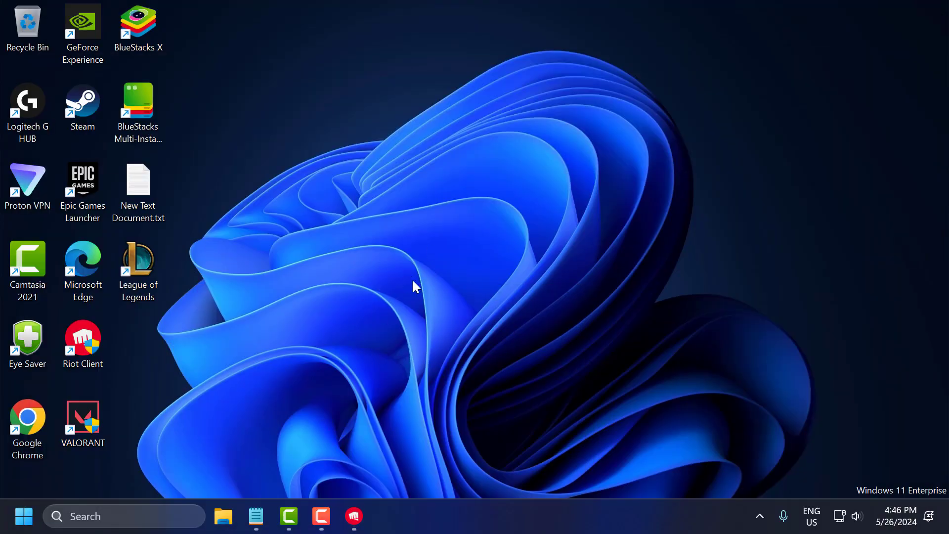
{"action": "mouse_move", "coordinate": [327, 332]}
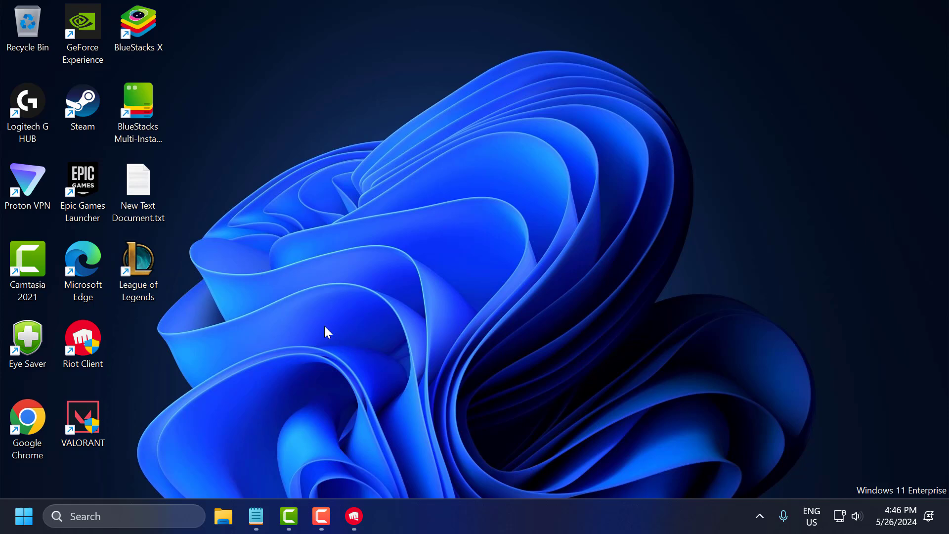
{"action": "mouse_move", "coordinate": [338, 339]}
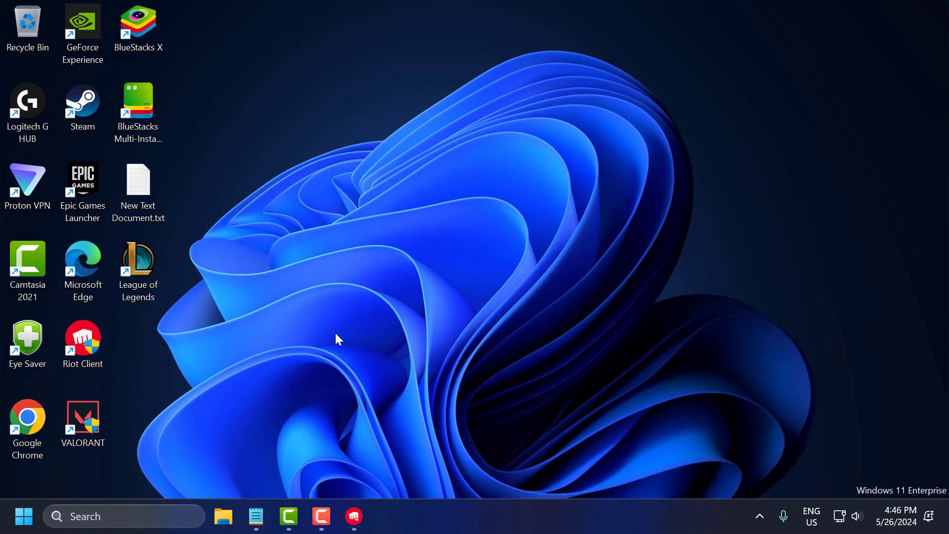
{"action": "mouse_move", "coordinate": [302, 389]}
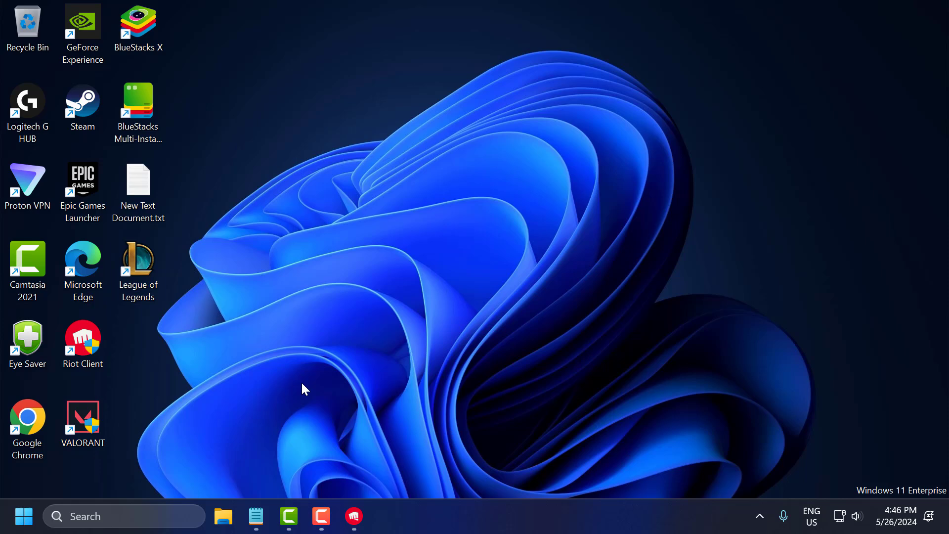
{"action": "type", "text": "cm"}
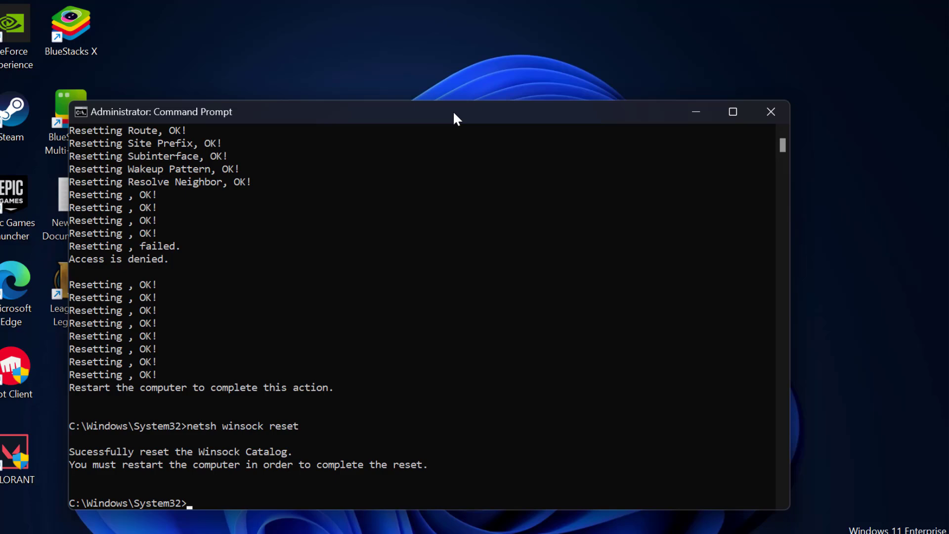
Flush the DNS cache with ipconfig /flushdns and close the Command Prompt.
{"action": "type", "text": "ipconfig /flushdns"}
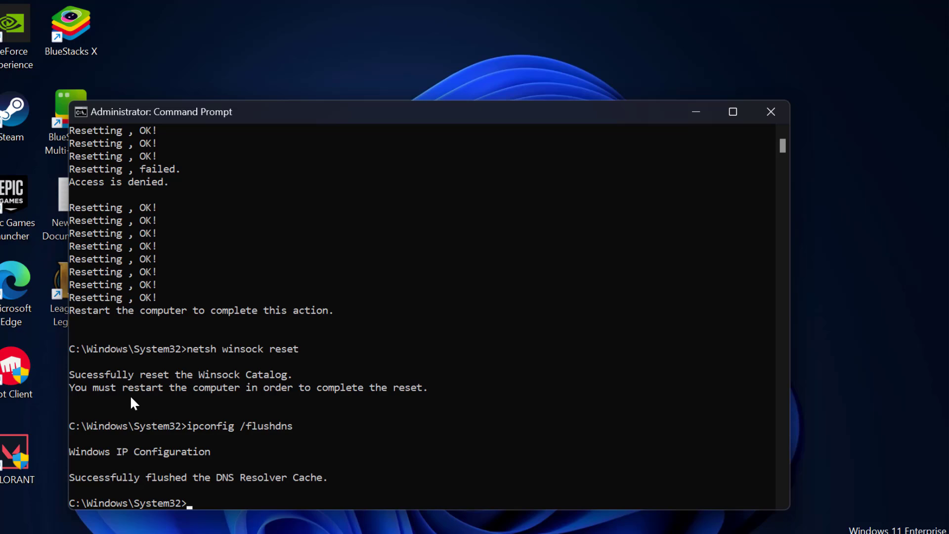
{"action": "left_click", "coordinate": [771, 111]}
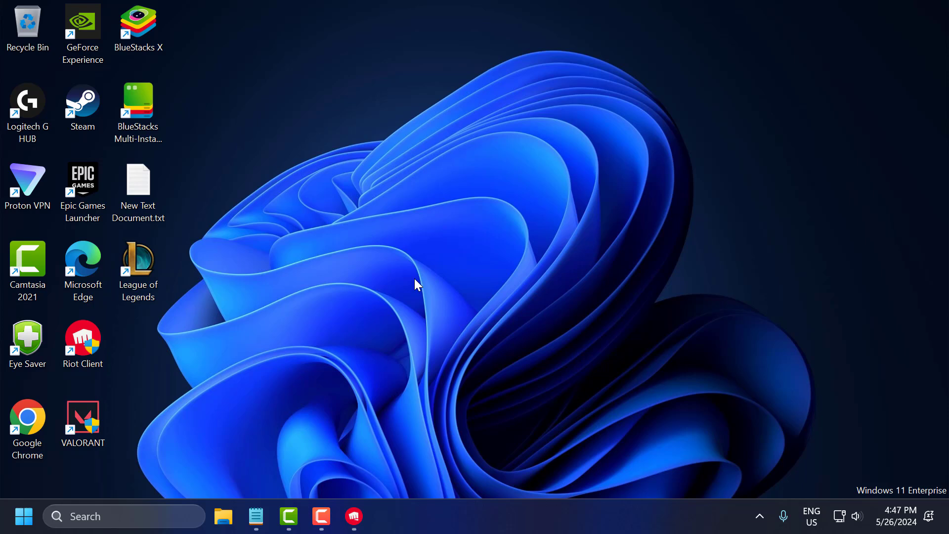
{"action": "mouse_move", "coordinate": [419, 309]}
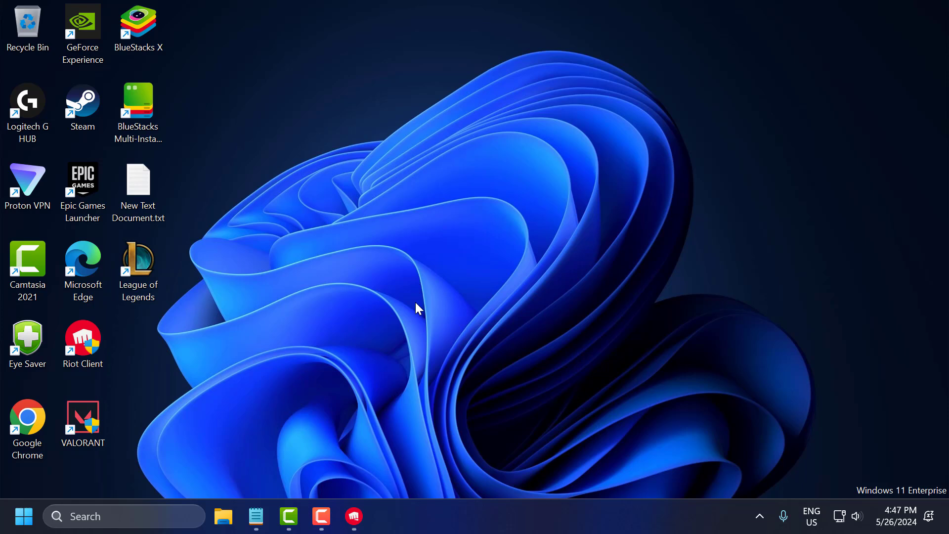
{"action": "mouse_move", "coordinate": [482, 331]}
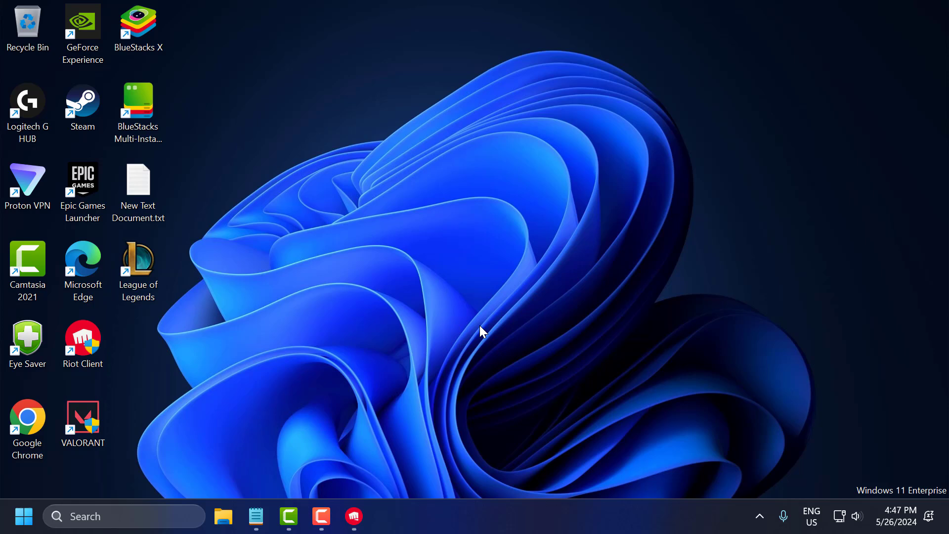